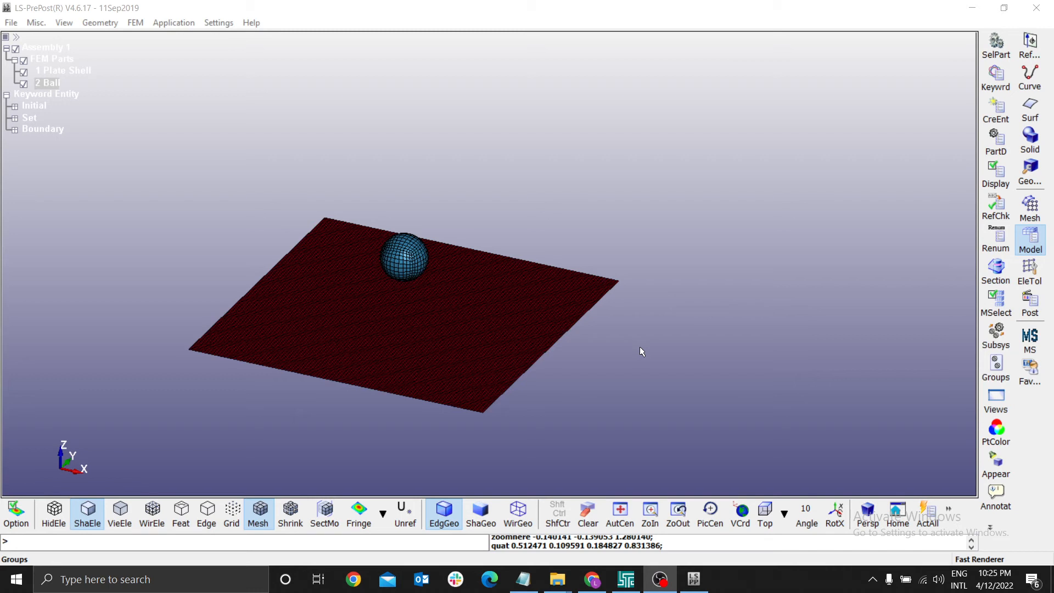
pyautogui.moveTo(612, 242)
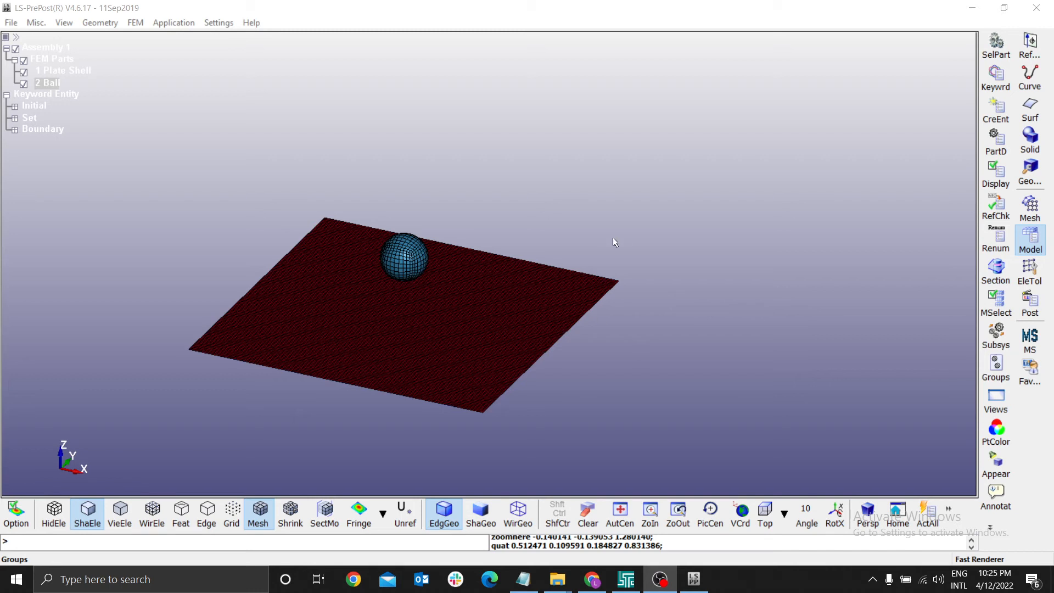
pyautogui.moveTo(858, 153)
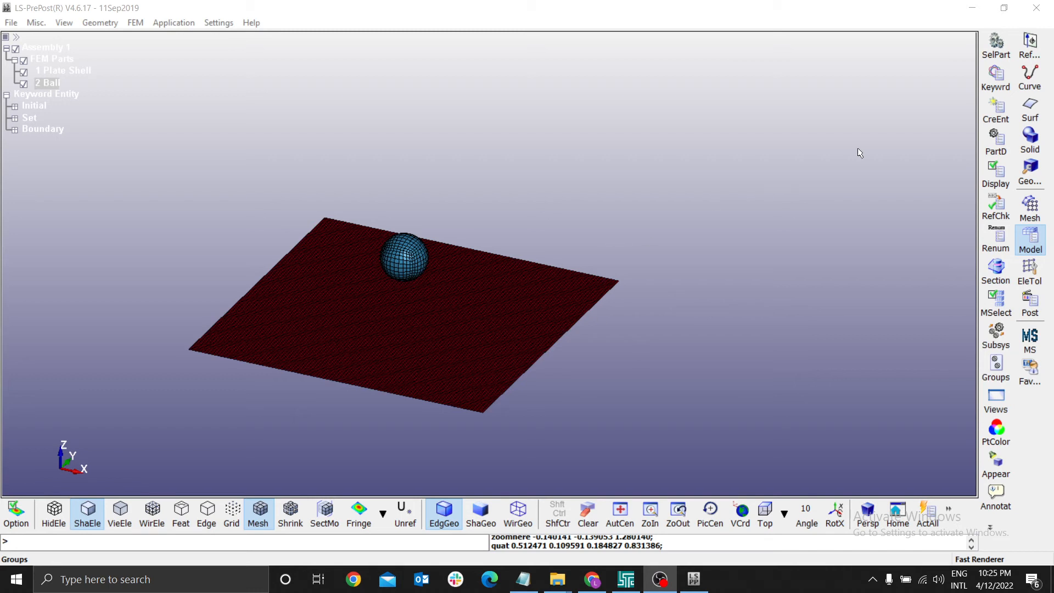
pyautogui.moveTo(409, 291)
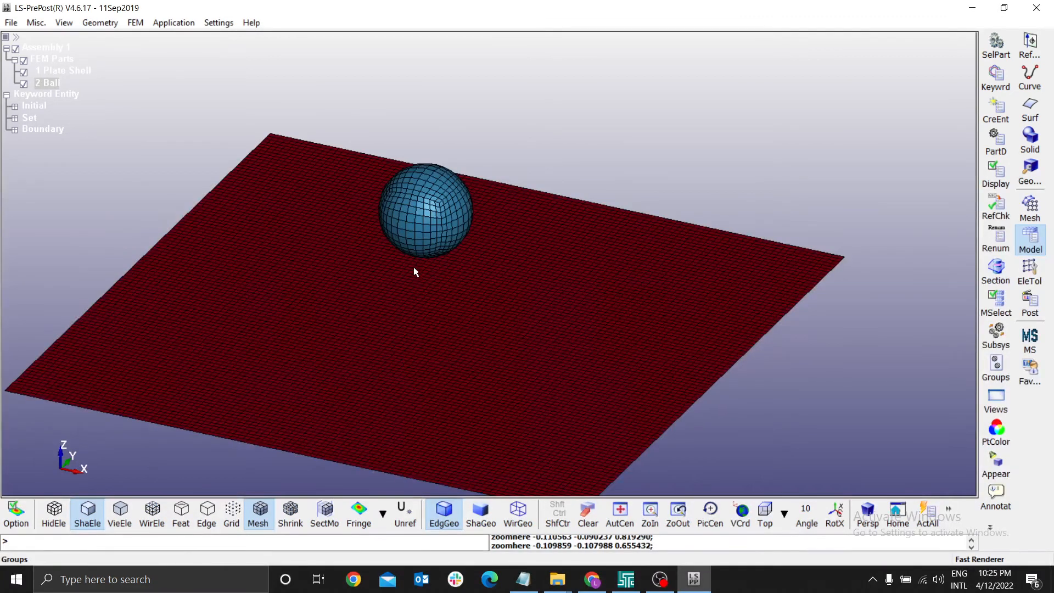
pyautogui.moveTo(464, 309)
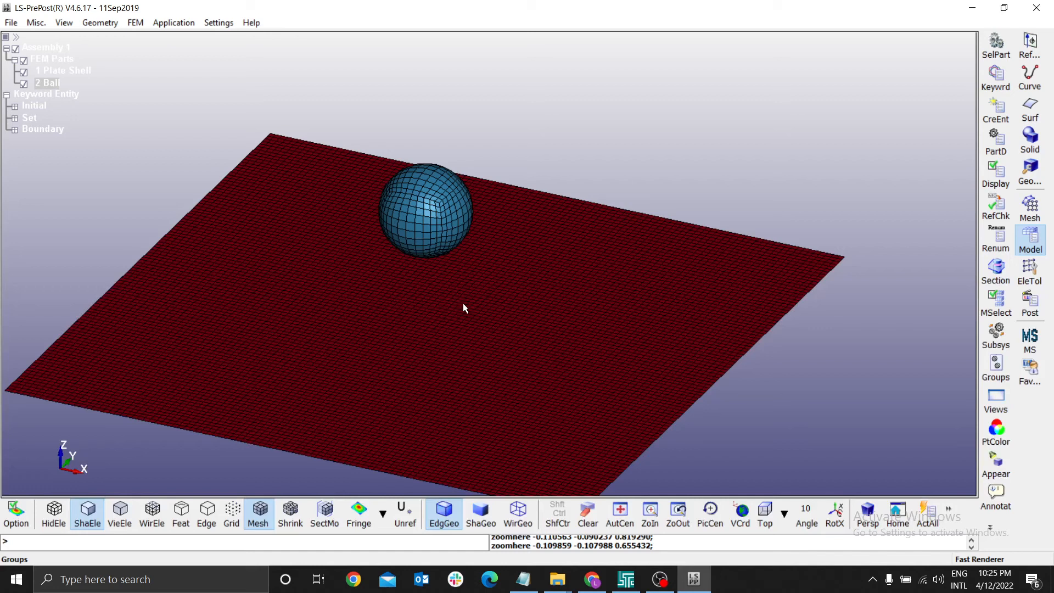
pyautogui.moveTo(441, 306)
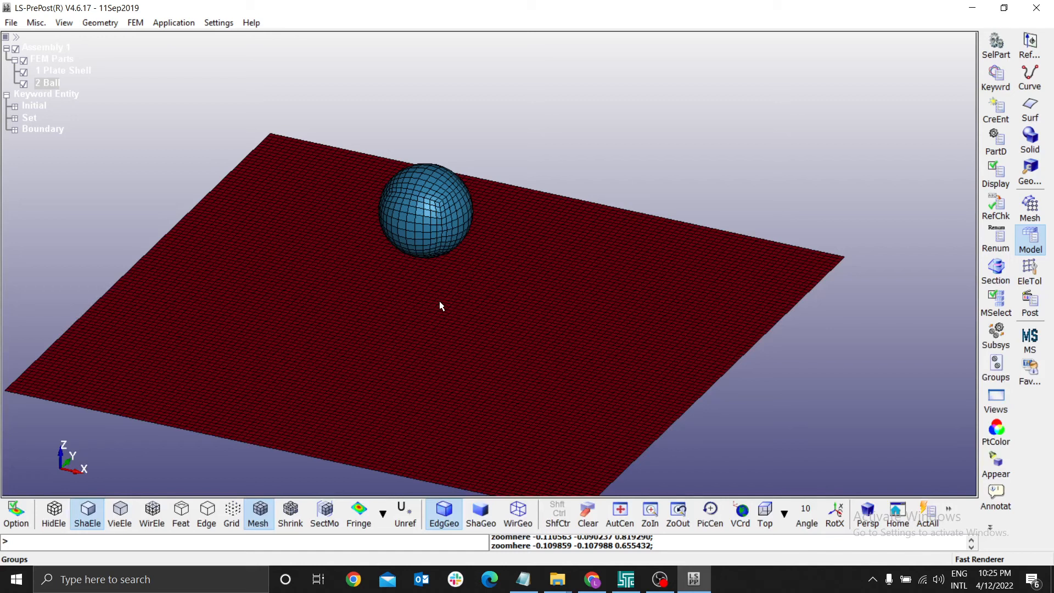
pyautogui.moveTo(428, 288)
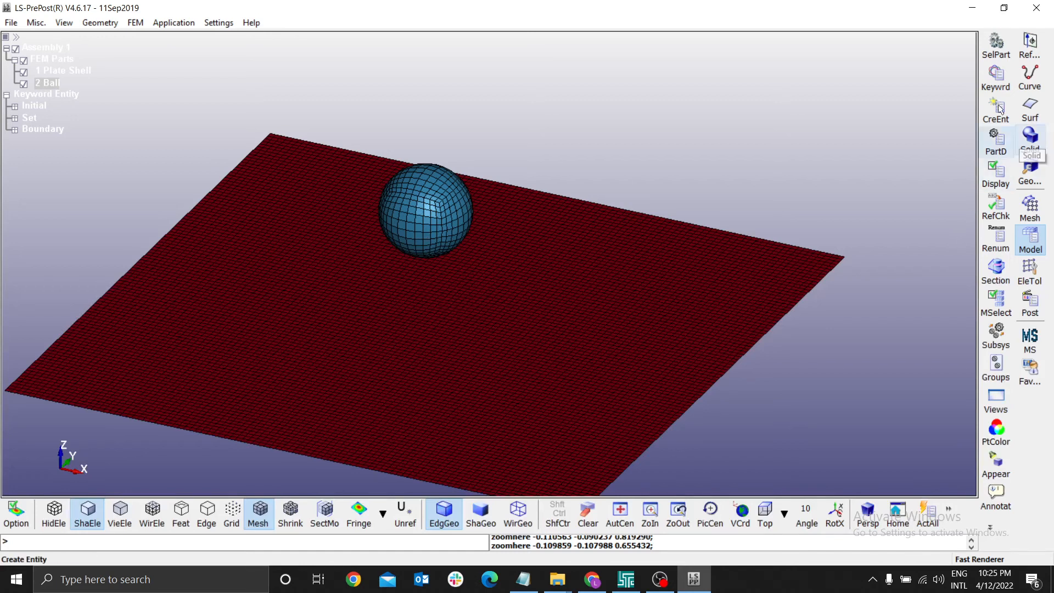
# Open the Keyword Manager and expand the CONTACT group to list its contact types
pyautogui.click(994, 74)
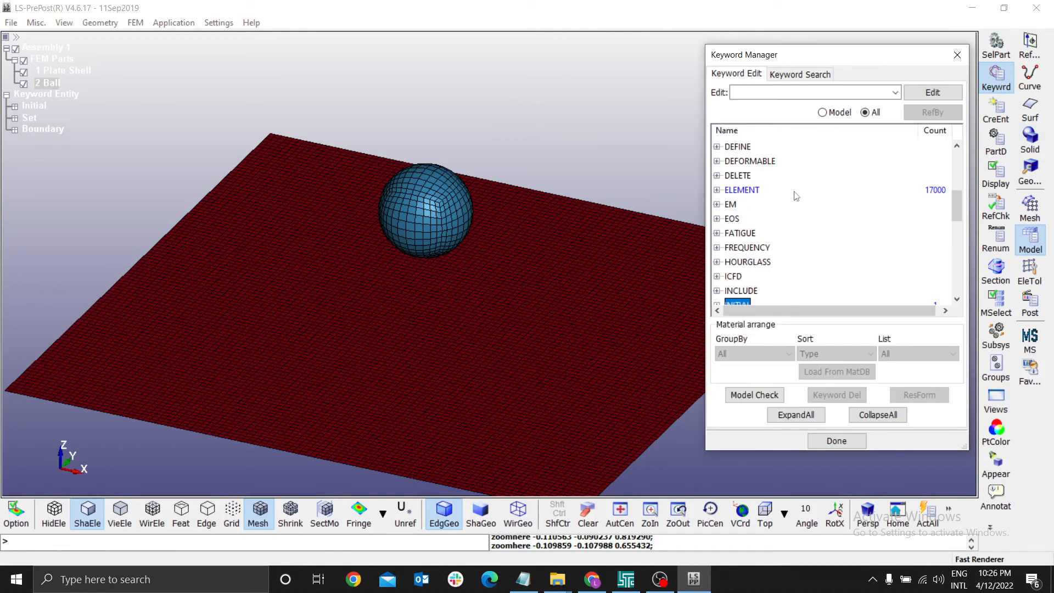
pyautogui.scroll(-3)
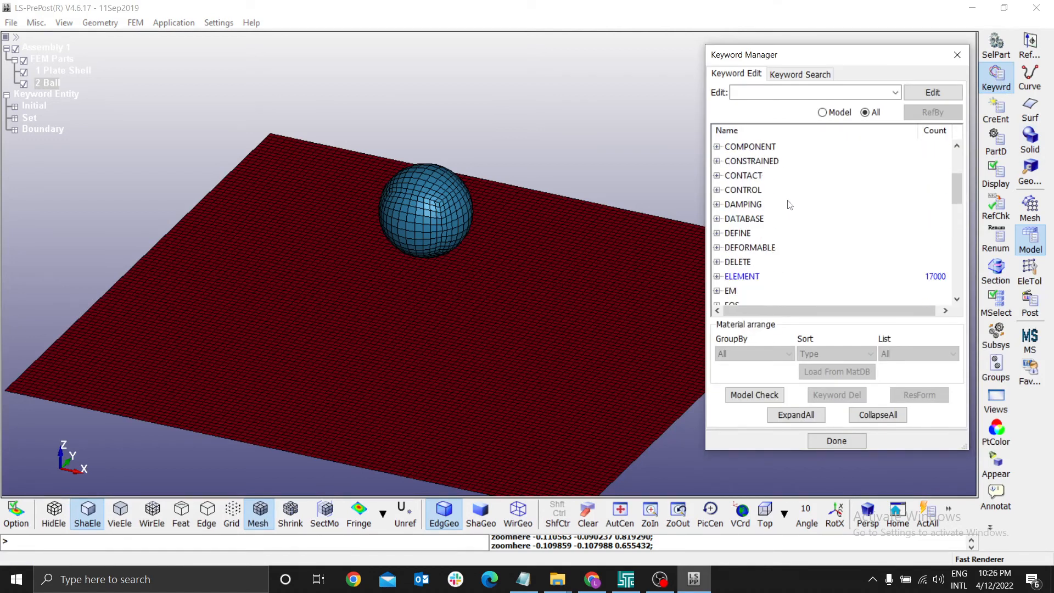
pyautogui.click(717, 175)
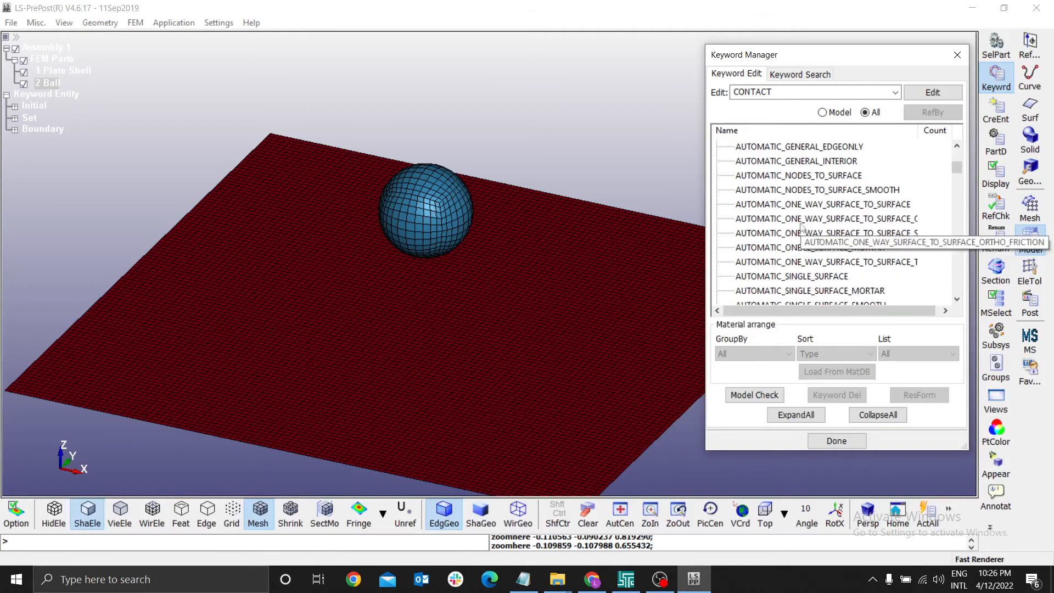
pyautogui.scroll(-3)
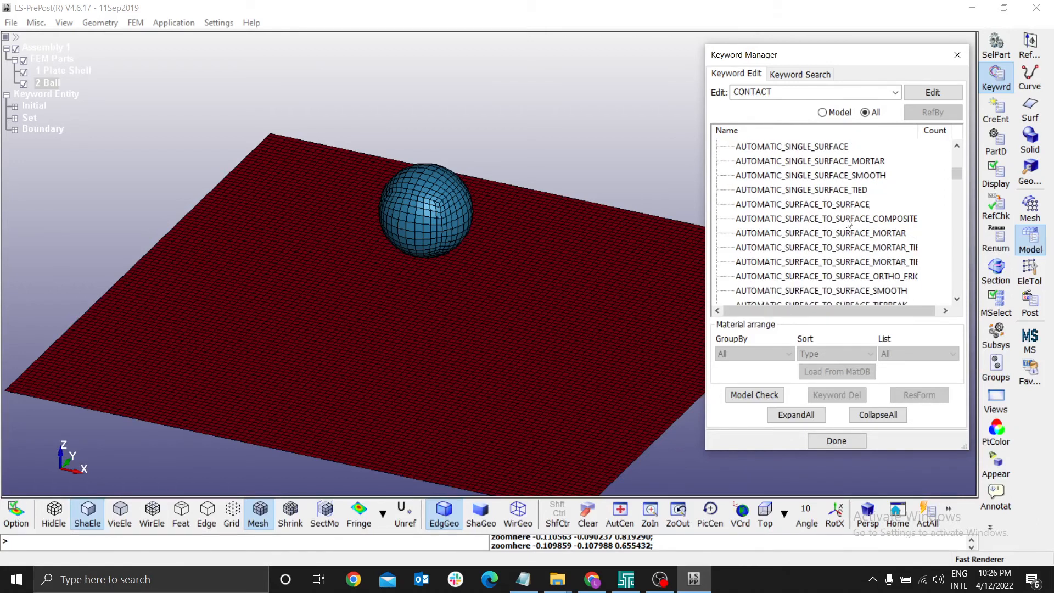
pyautogui.moveTo(447, 208)
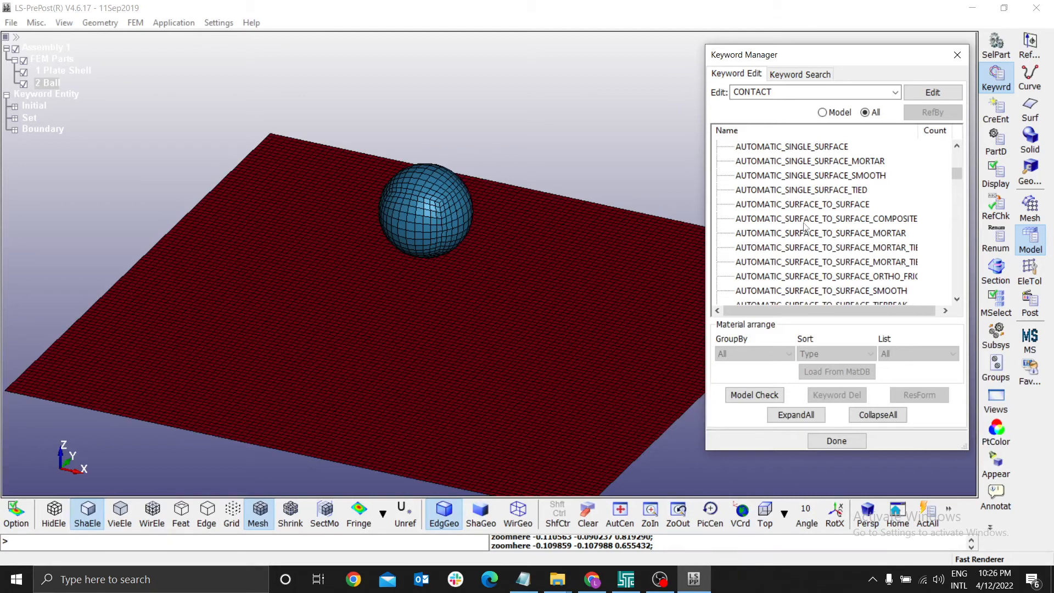
# Add an AUTOMATIC_SURFACE_TO_SURFACE contact with ID 1 titled 'Ball_Plate'
pyautogui.click(801, 204)
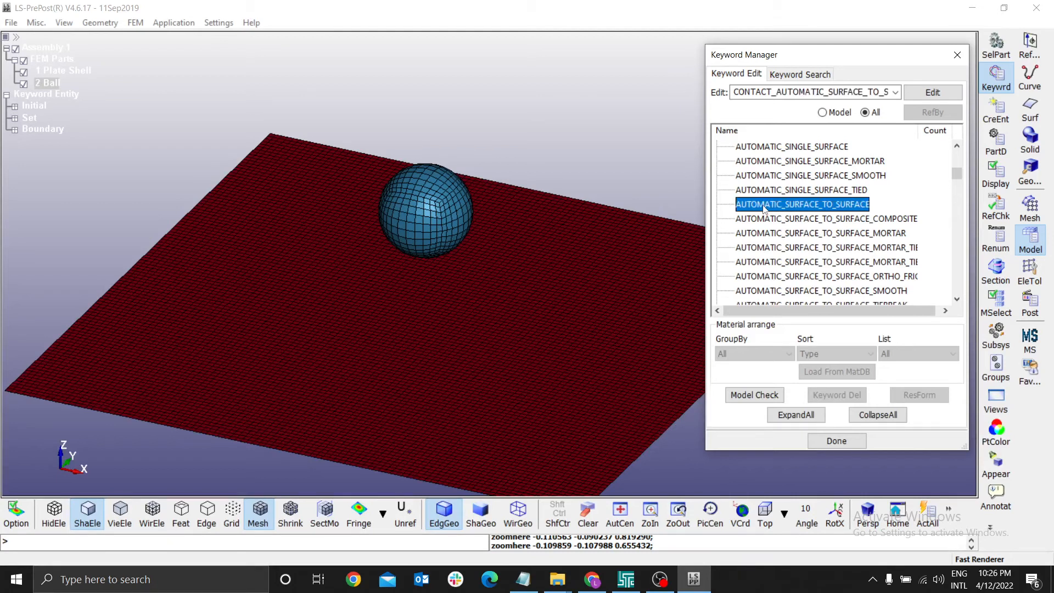
pyautogui.moveTo(794, 213)
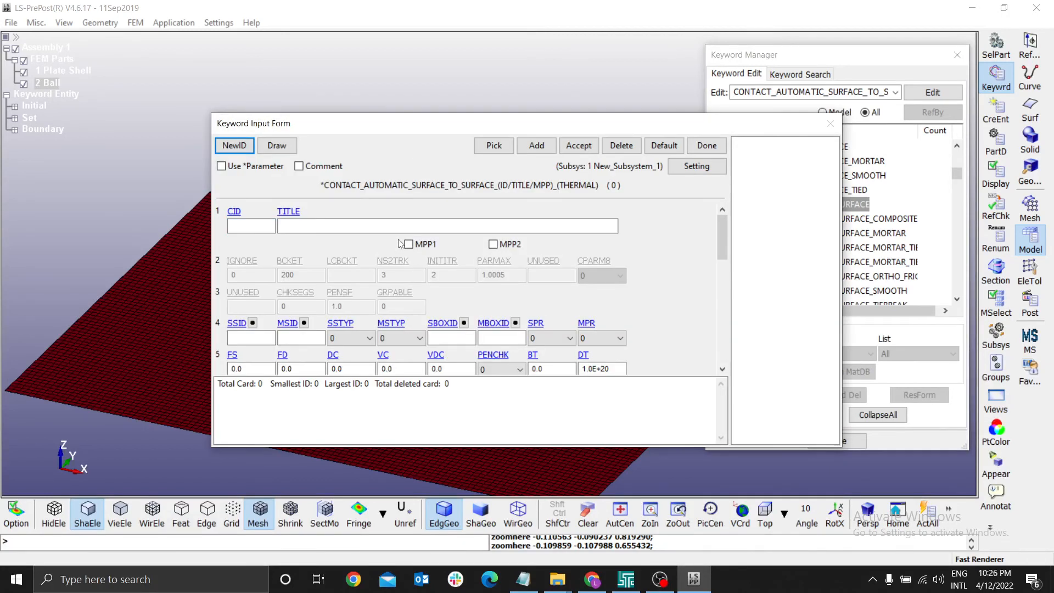
pyautogui.moveTo(536, 145)
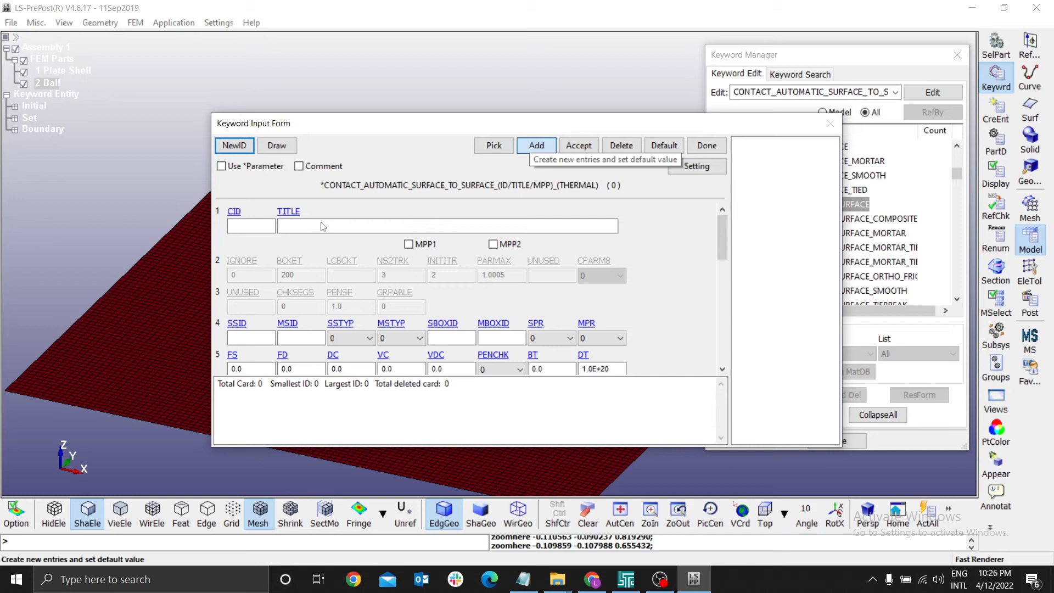
pyautogui.moveTo(292, 230)
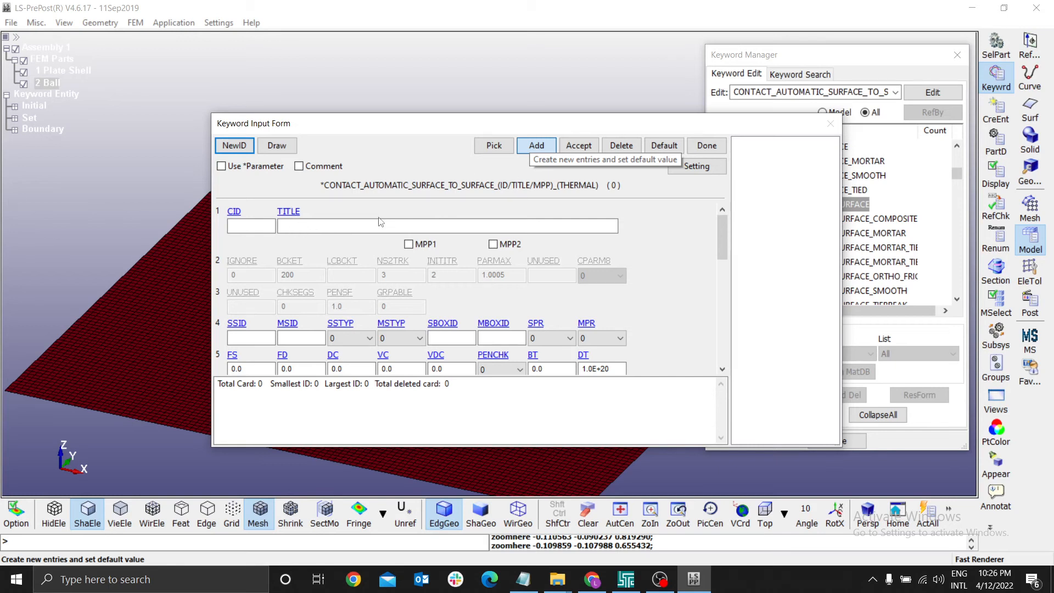
pyautogui.click(536, 146)
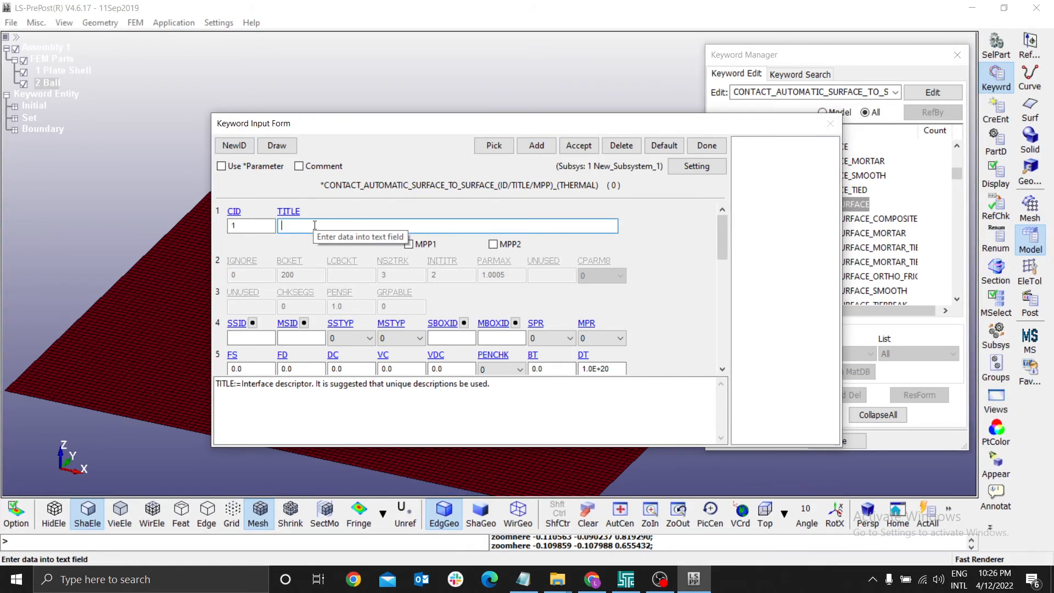
pyautogui.write('Ball')
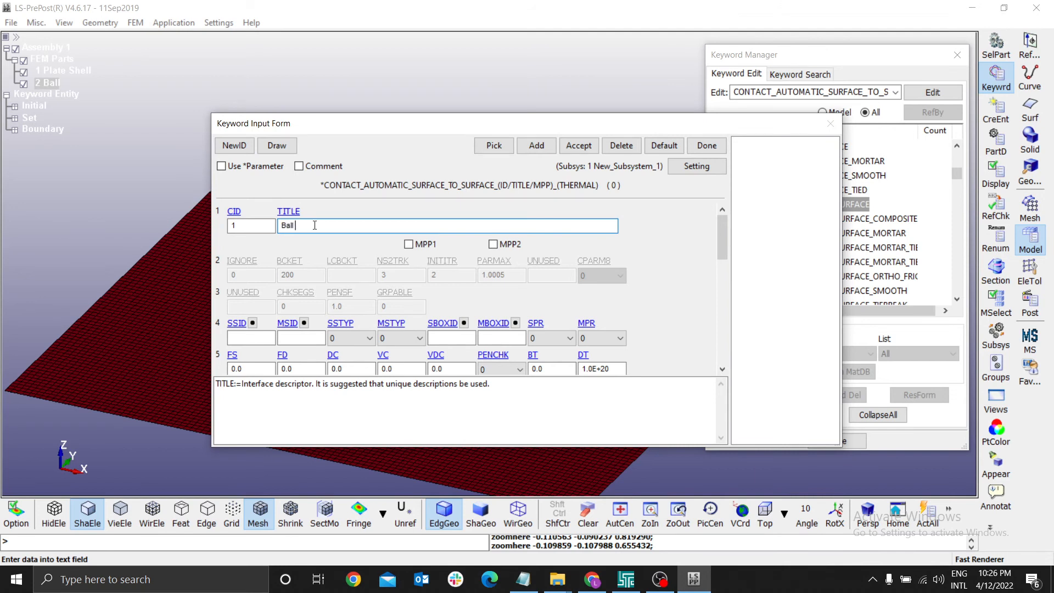
pyautogui.write('_Plate')
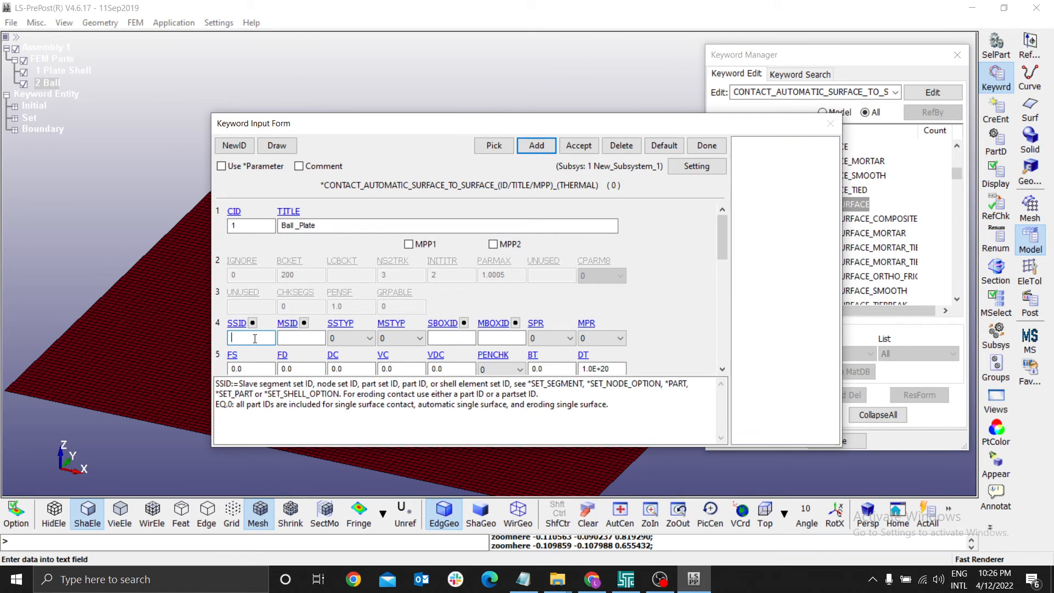
pyautogui.moveTo(284, 338)
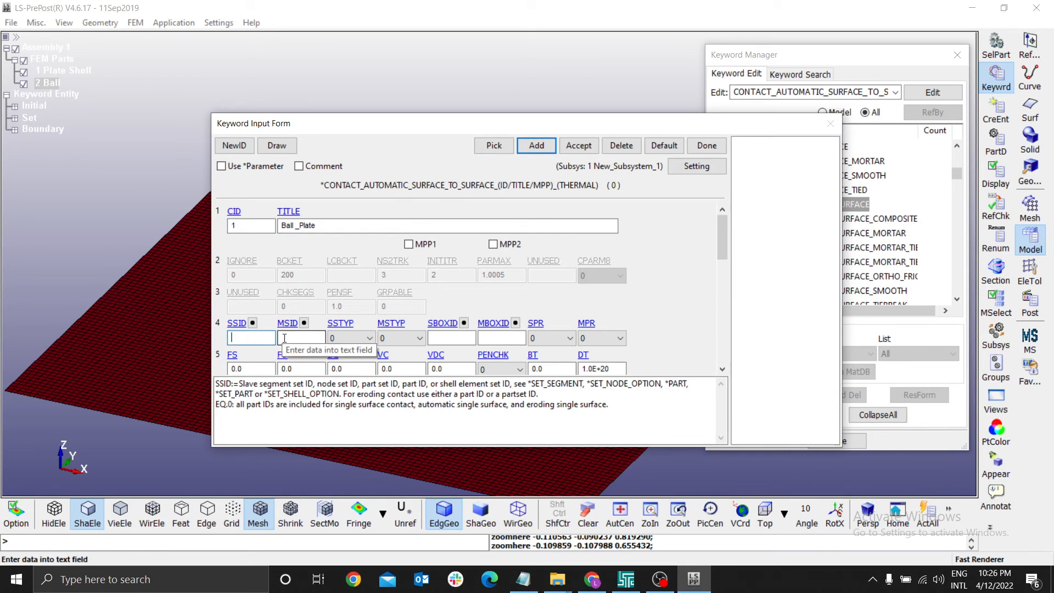
# Check the SSID and MSID help text, then set SSTYP to 3 (part ID)
pyautogui.click(301, 338)
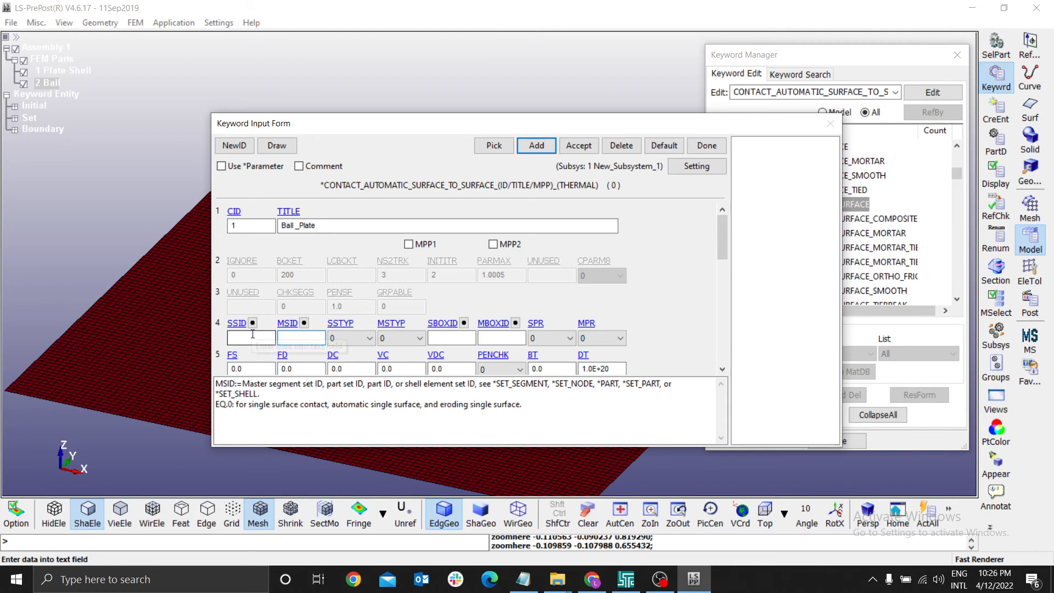
pyautogui.click(251, 337)
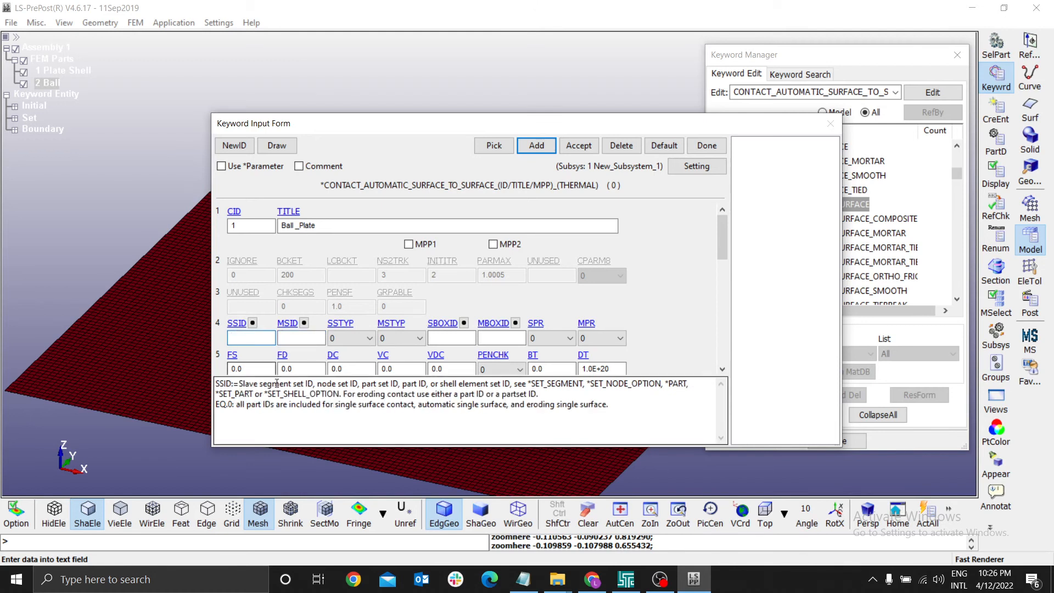
pyautogui.doubleClick(261, 383)
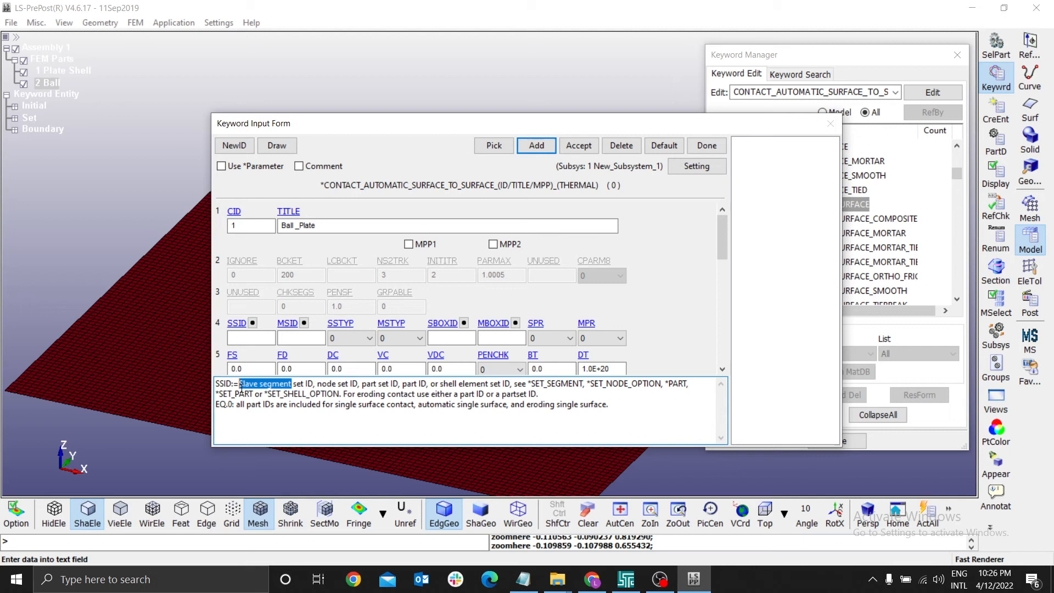
pyautogui.moveTo(252, 323)
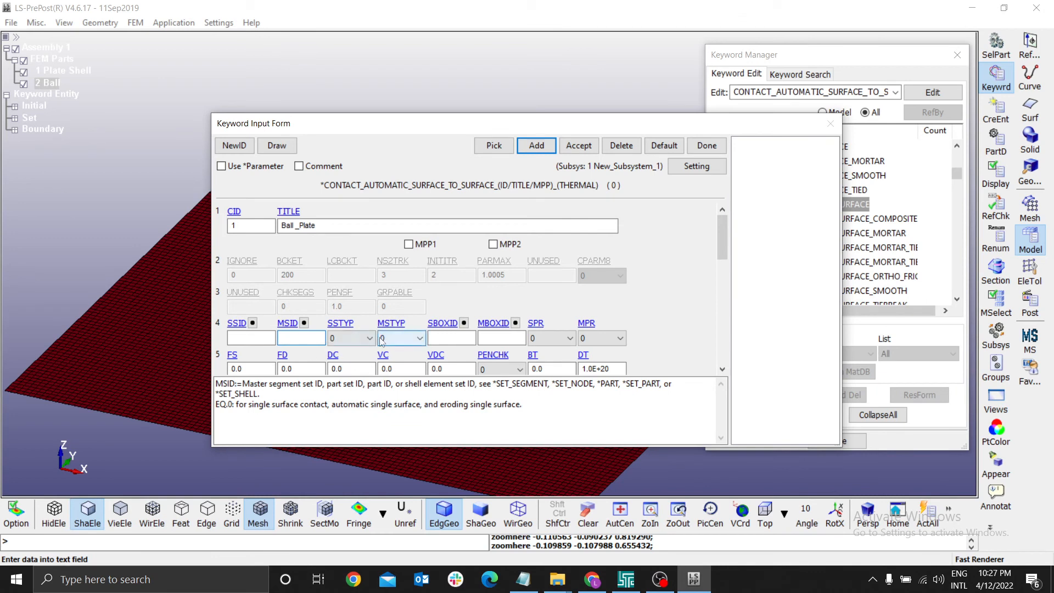
pyautogui.click(369, 338)
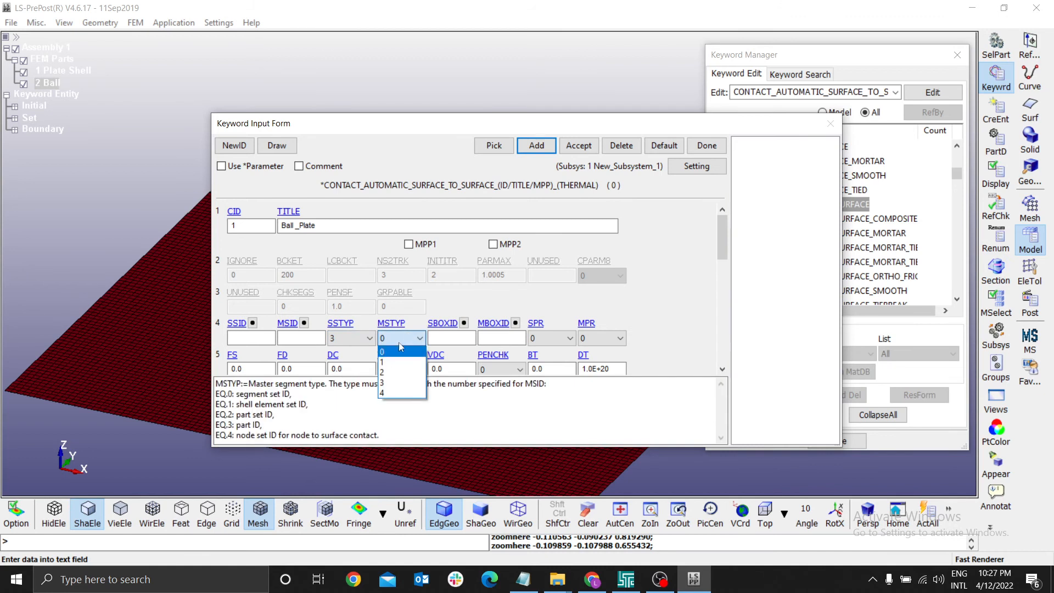
# Set the master type to part ID and choose the Ball part as slave surface
pyautogui.click(396, 383)
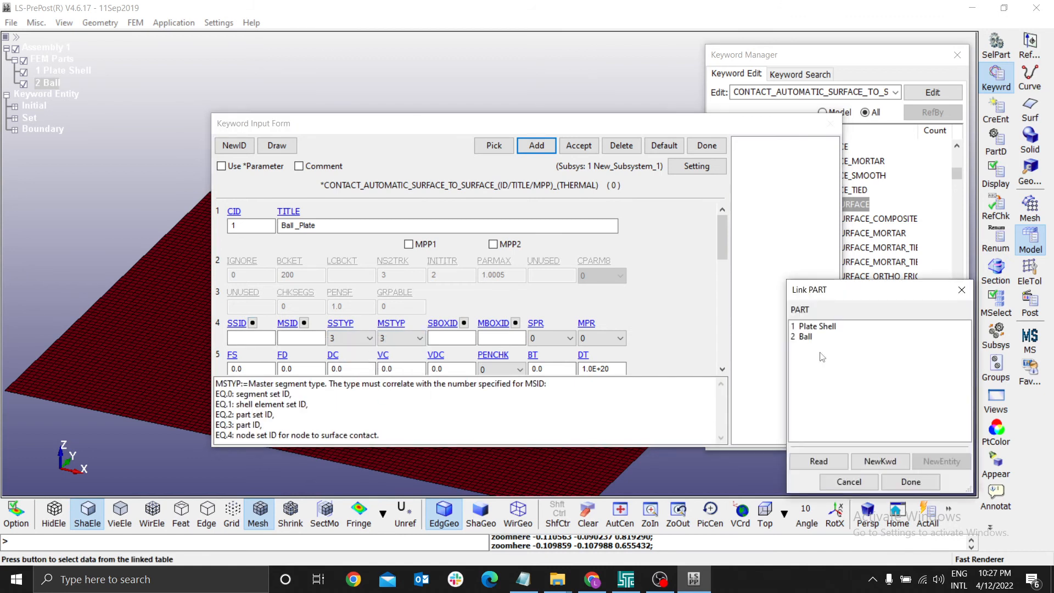
pyautogui.click(805, 336)
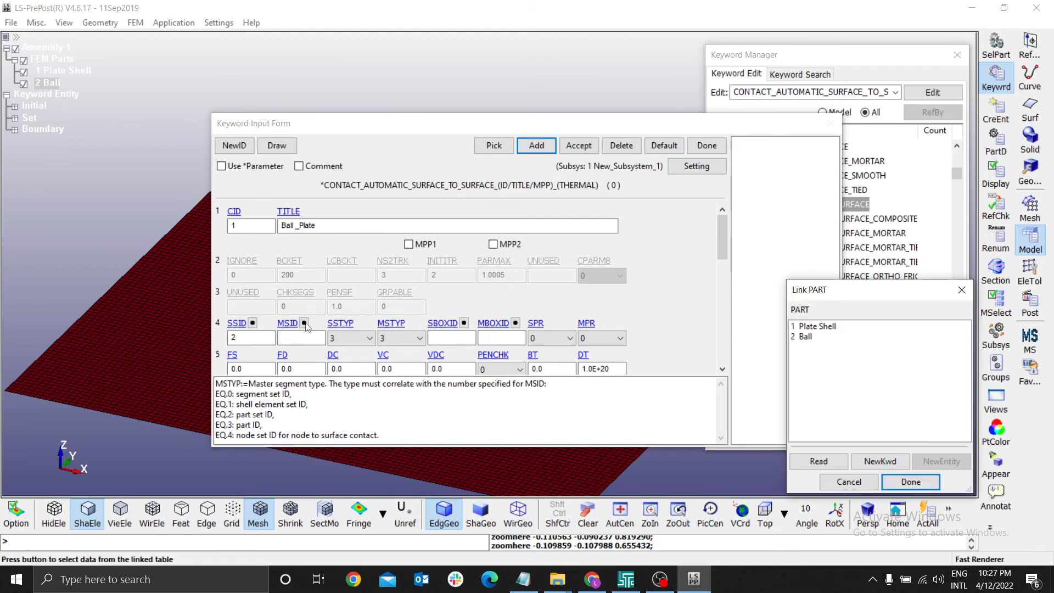
pyautogui.click(817, 326)
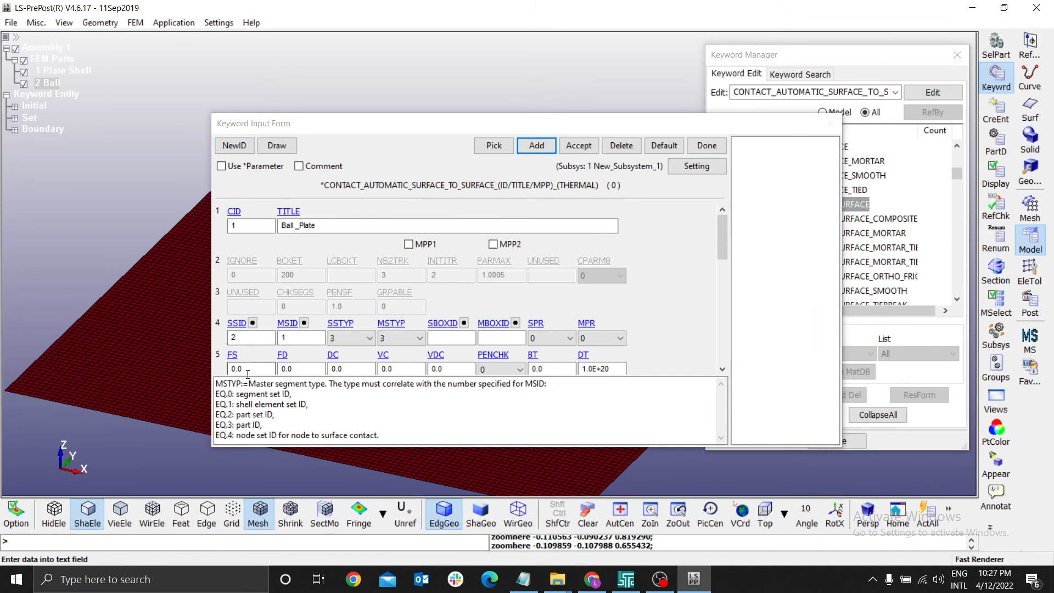
# Enter static friction 0.2 and dynamic friction 0.1 for the contact
pyautogui.click(250, 364)
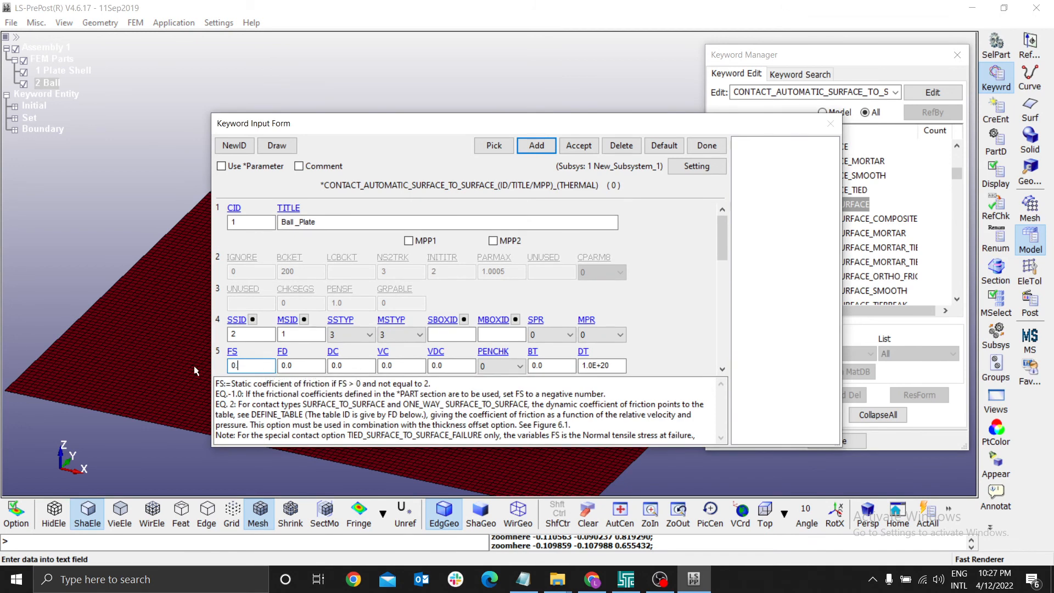
pyautogui.click(301, 365)
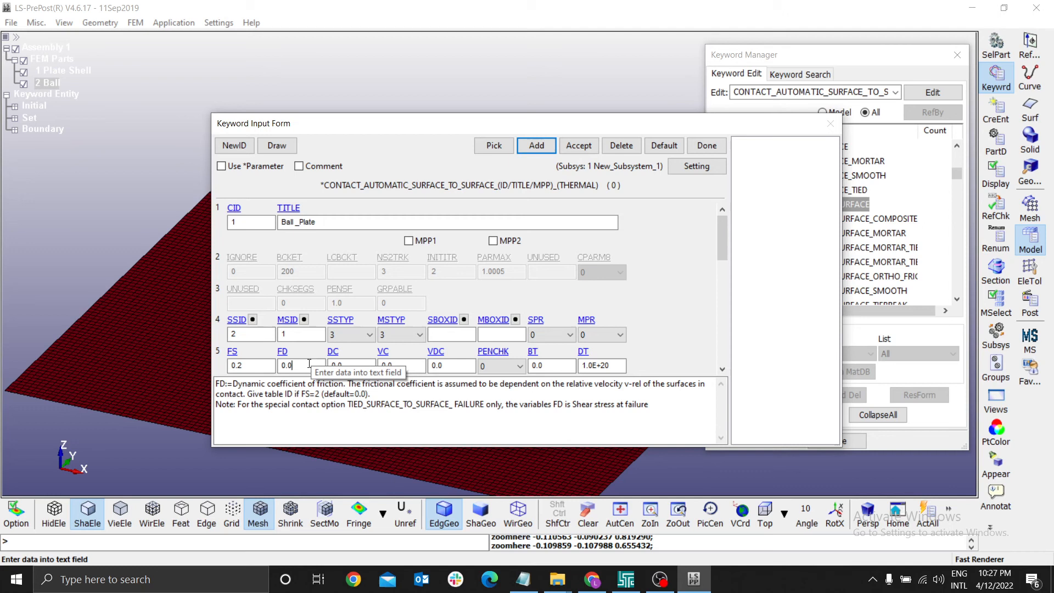
pyautogui.tripleClick(301, 365)
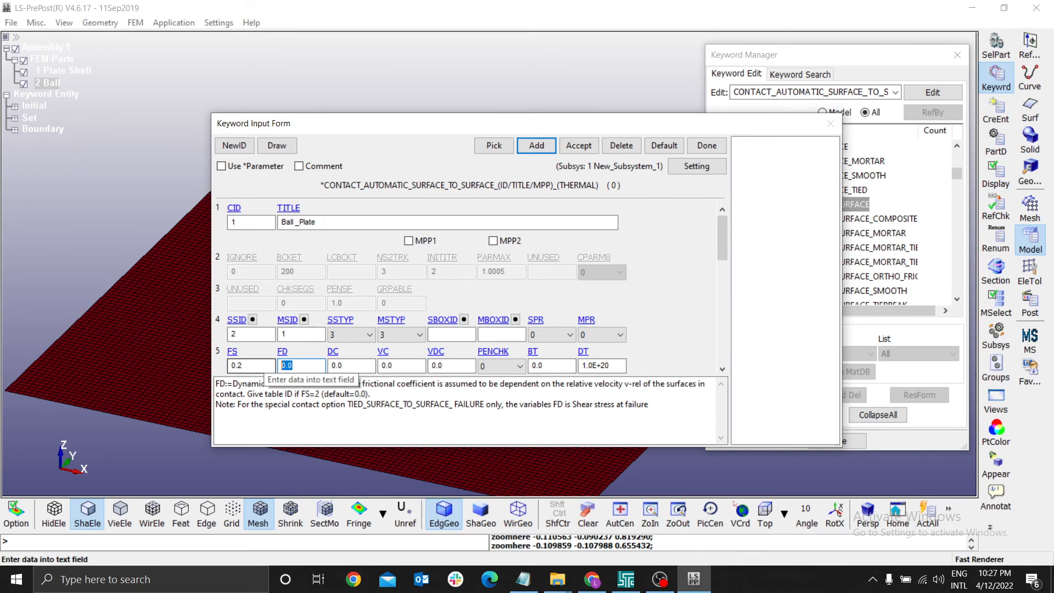
pyautogui.write('0.1')
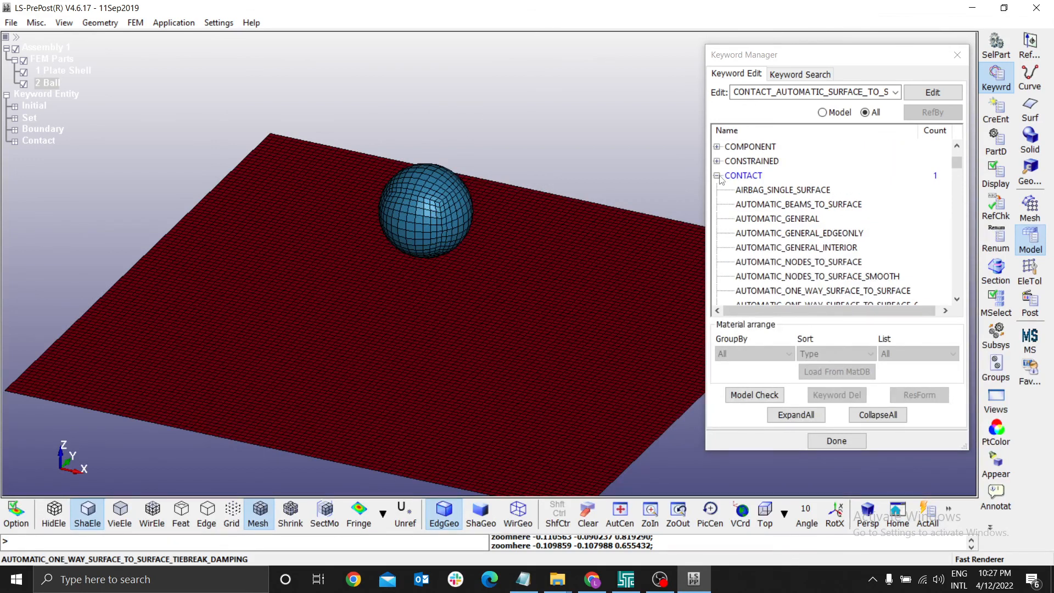
# Collapse CONTACT, expand CONTROL and scroll down to the TERMINATION keyword
pyautogui.click(717, 176)
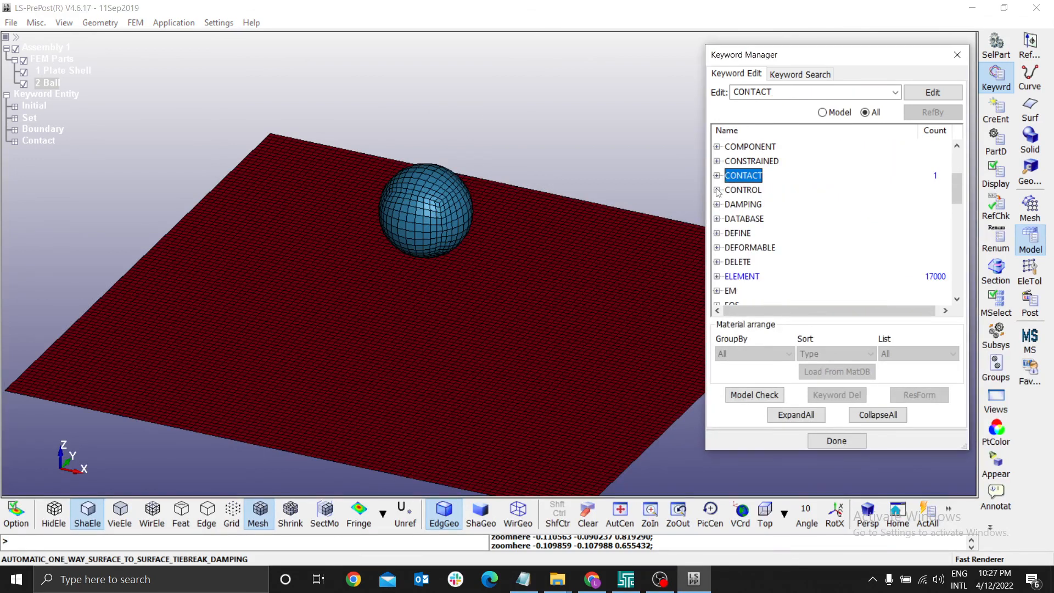
pyautogui.click(743, 190)
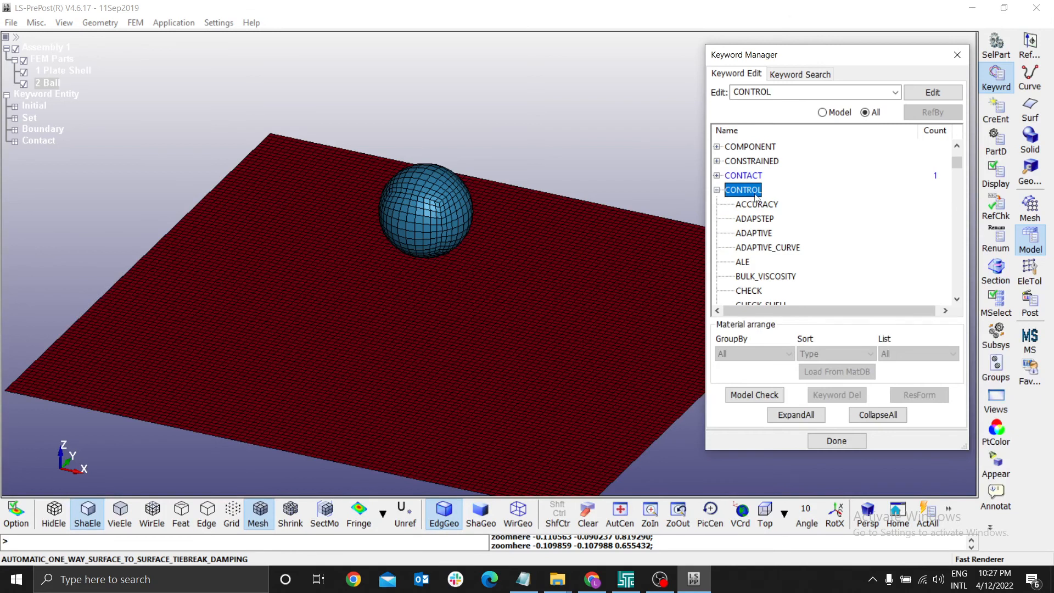
pyautogui.scroll(-3)
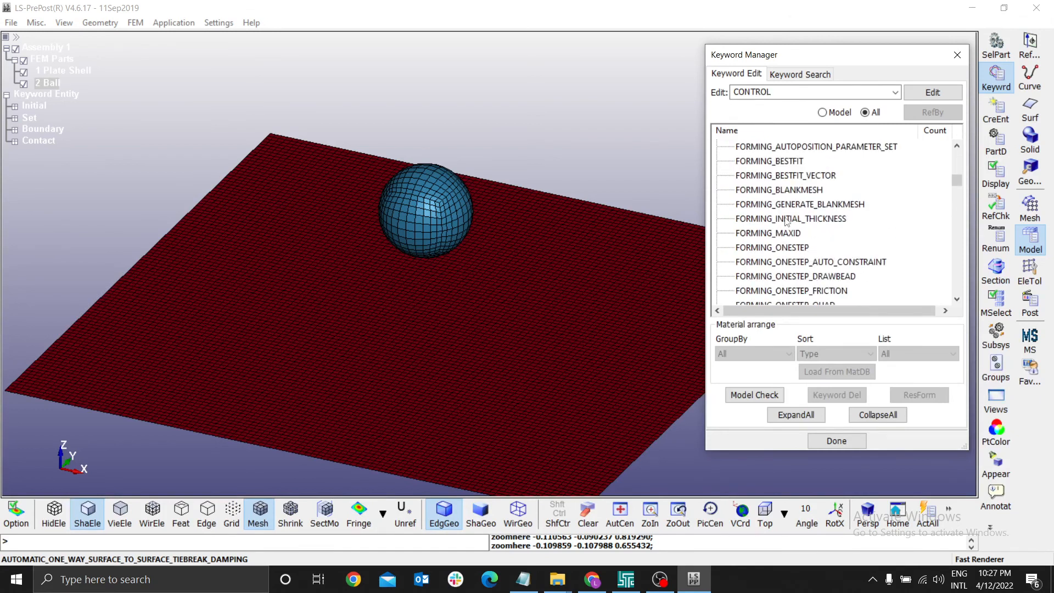
pyautogui.scroll(-3)
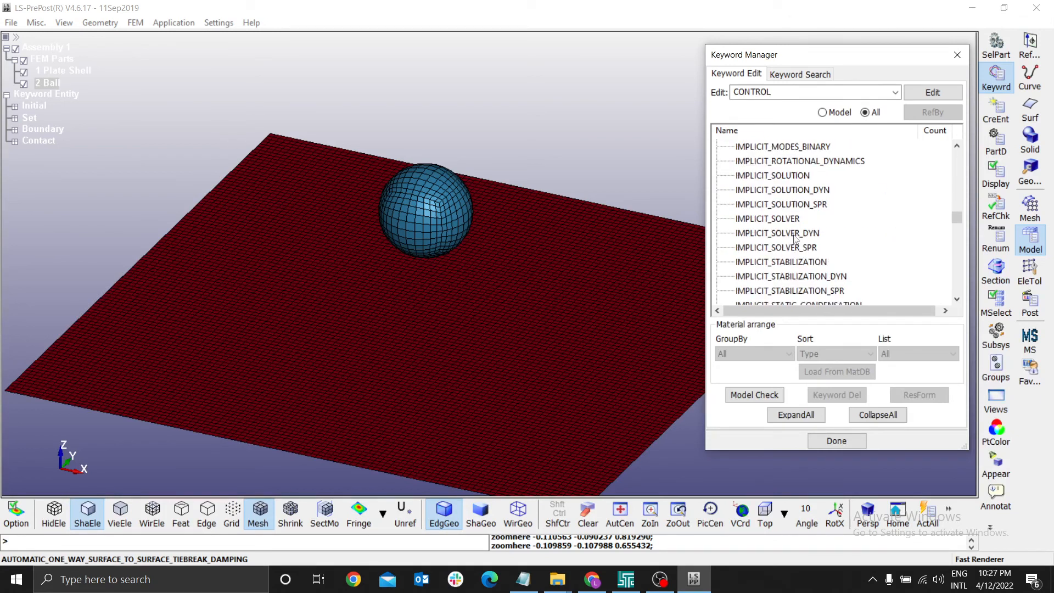
pyautogui.scroll(-3)
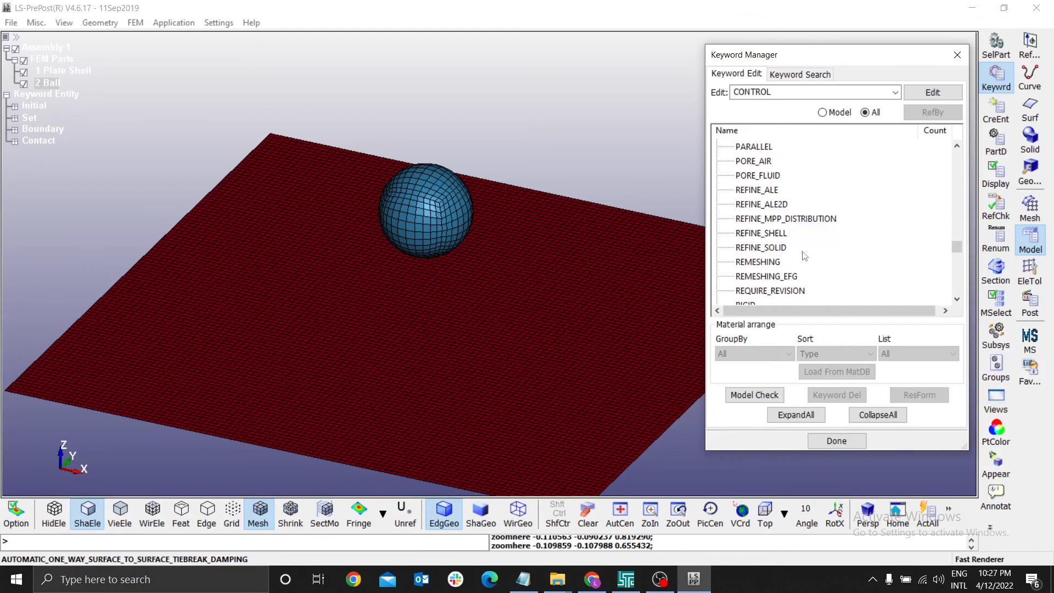
pyautogui.scroll(-3)
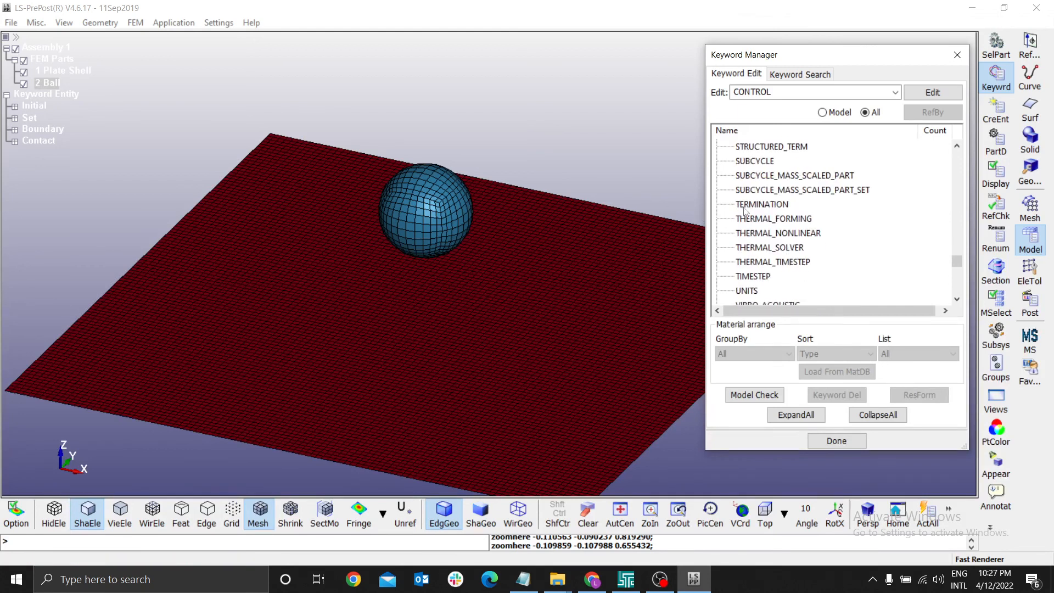
# Set CONTROL_TERMINATION ENDTIM to 0.1 and accept it
pyautogui.doubleClick(761, 205)
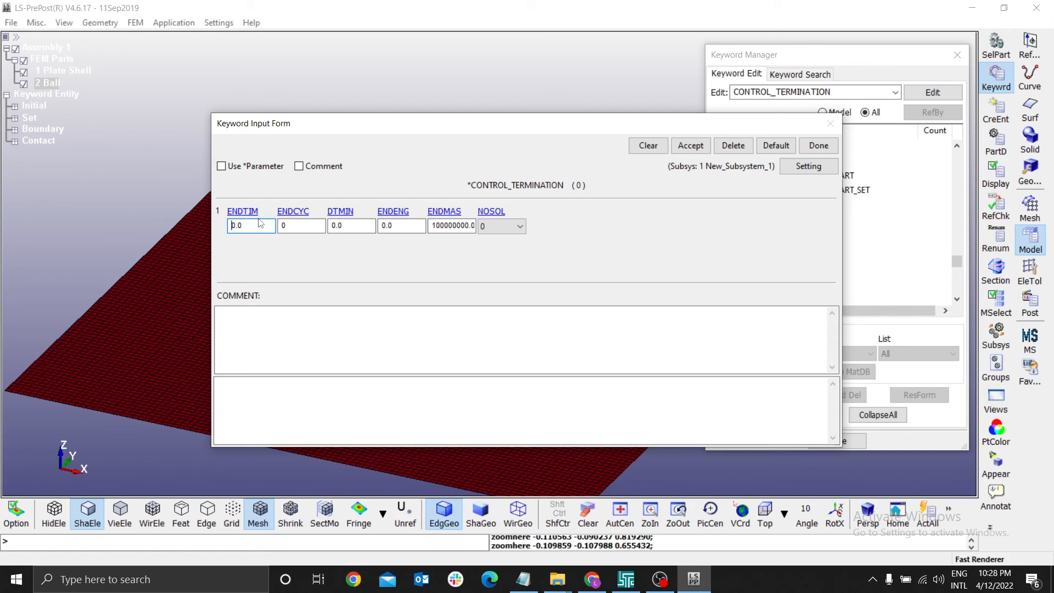
pyautogui.click(250, 225)
pyautogui.write('0.1')
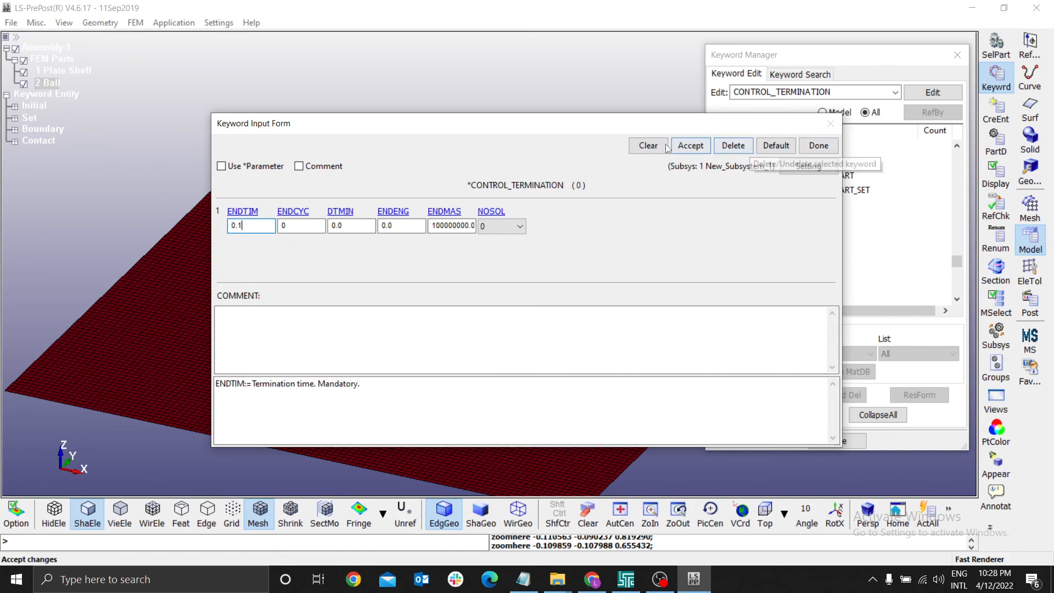
pyautogui.click(690, 145)
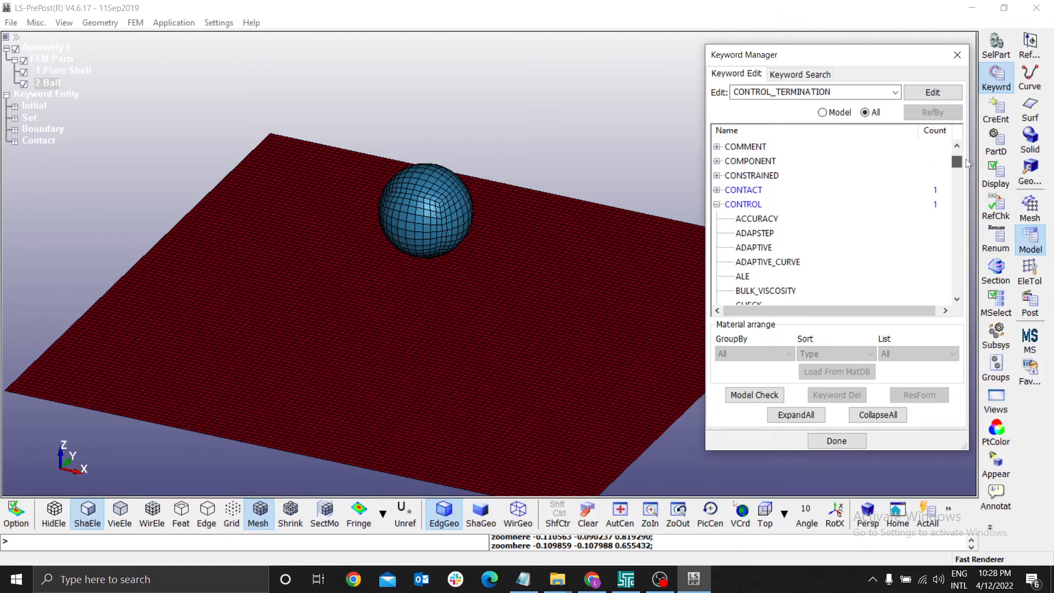
# Collapse CONTROL, expand DATABASE and open the BINARY_D3PLOT form
pyautogui.click(716, 204)
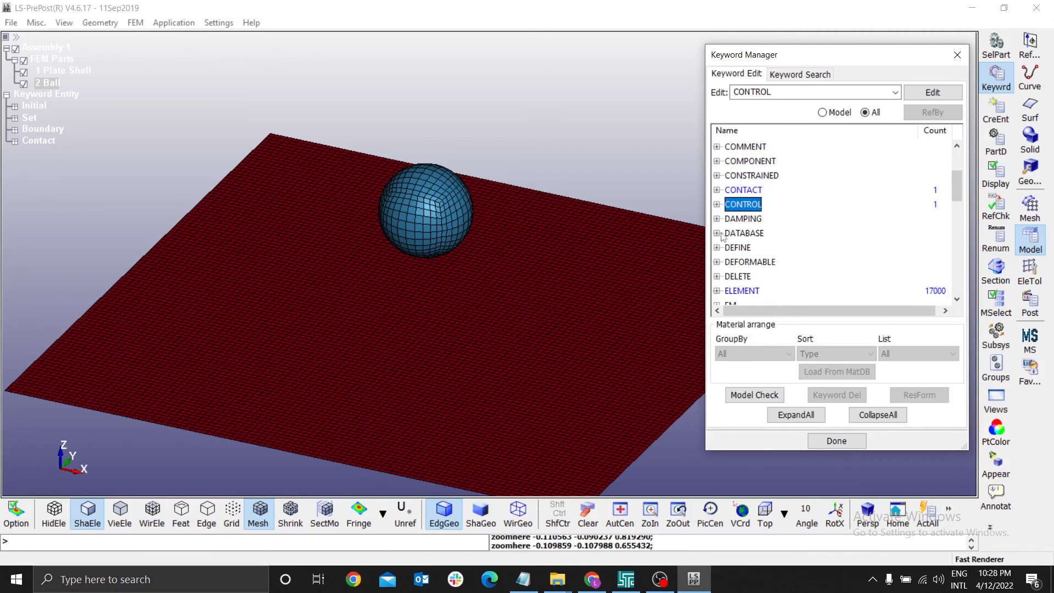
pyautogui.click(717, 233)
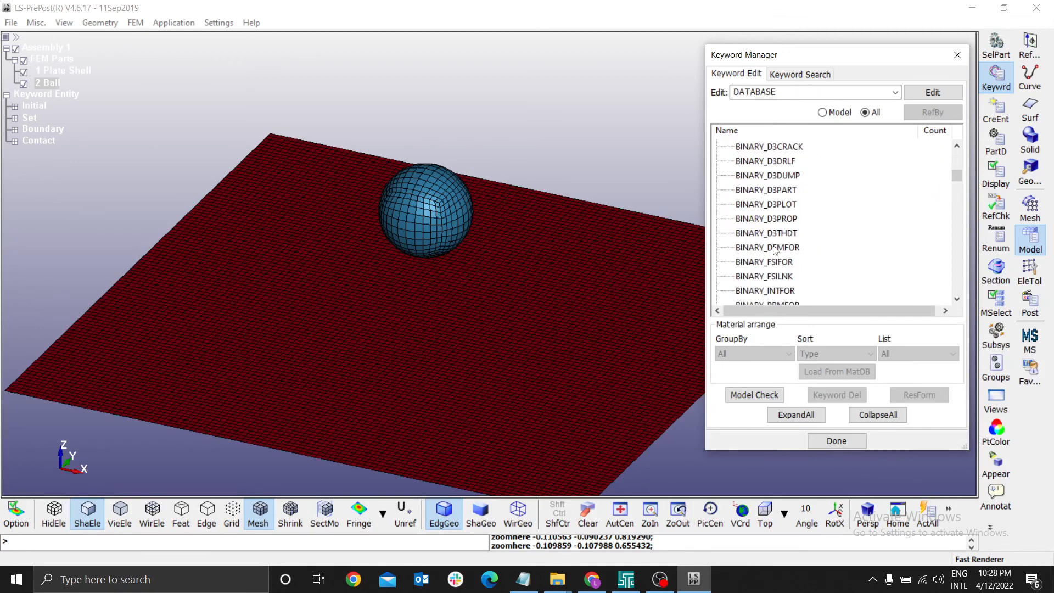
pyautogui.scroll(-3)
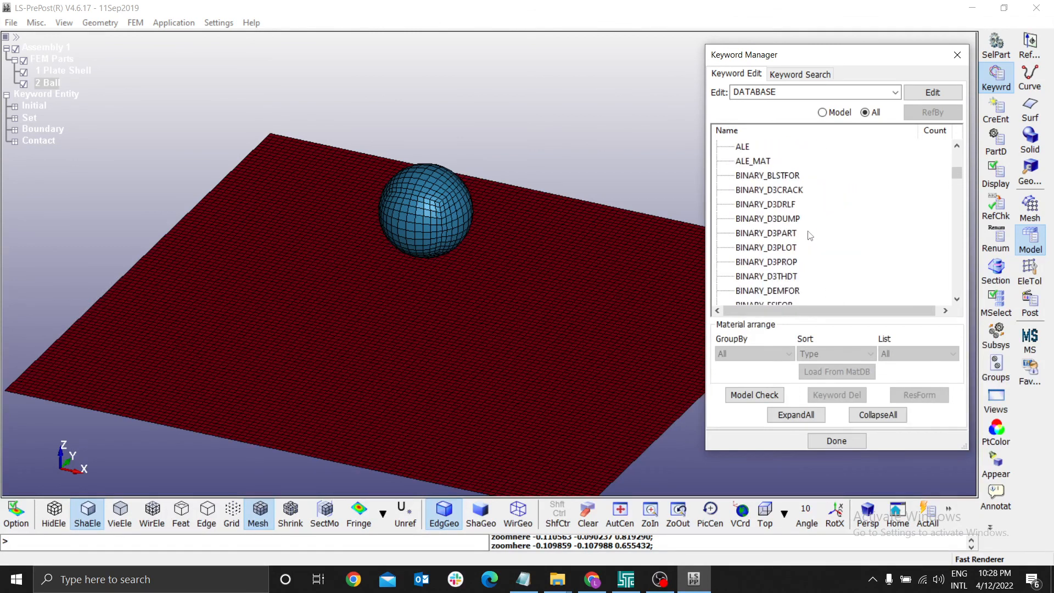
pyautogui.moveTo(762, 259)
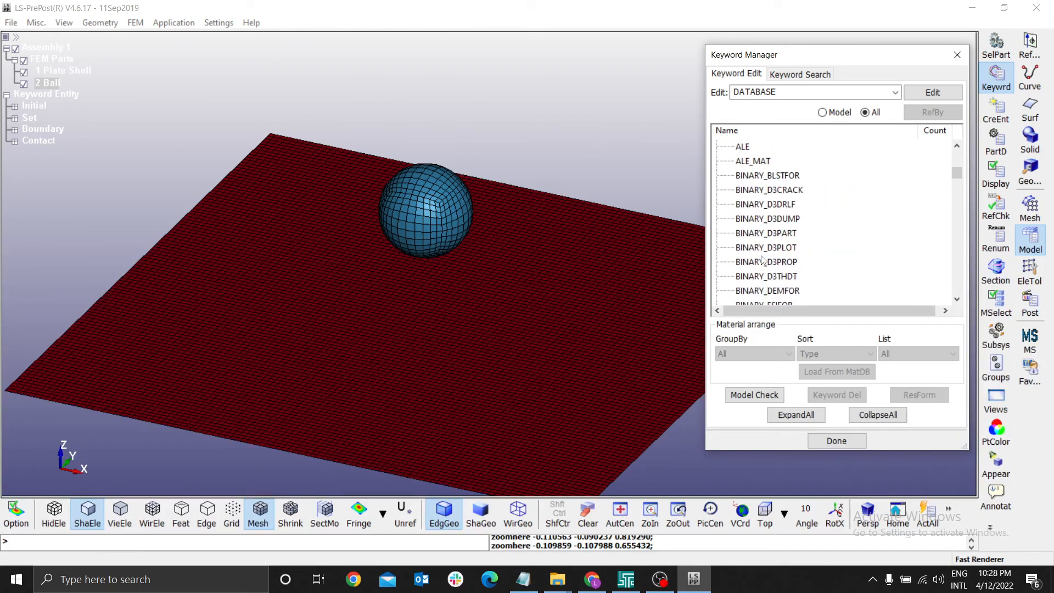
pyautogui.click(765, 247)
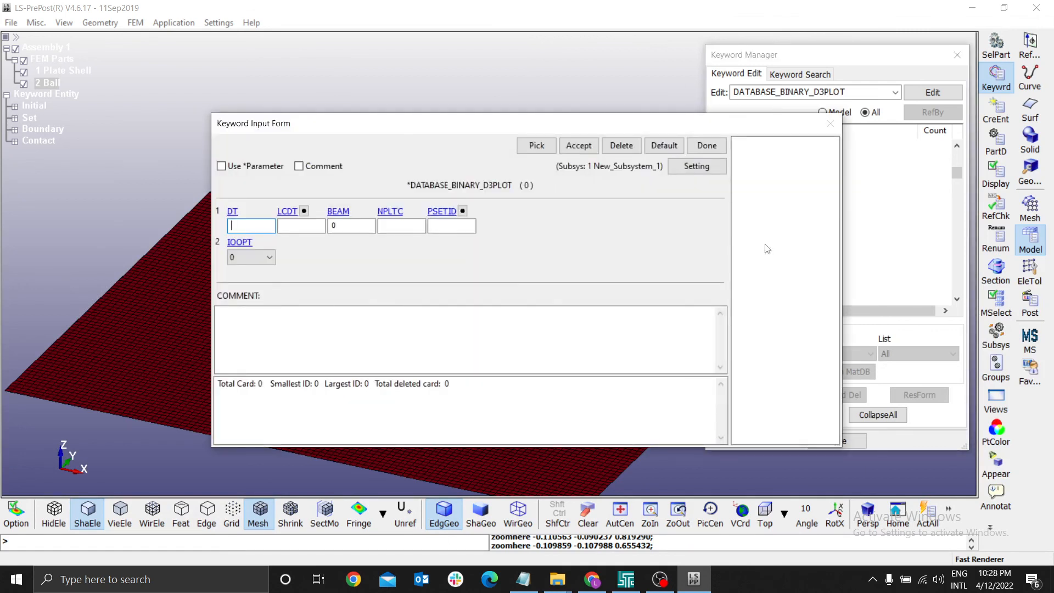
# Create a DATABASE_BINARY_D3PLOT card and close its form
pyautogui.click(706, 145)
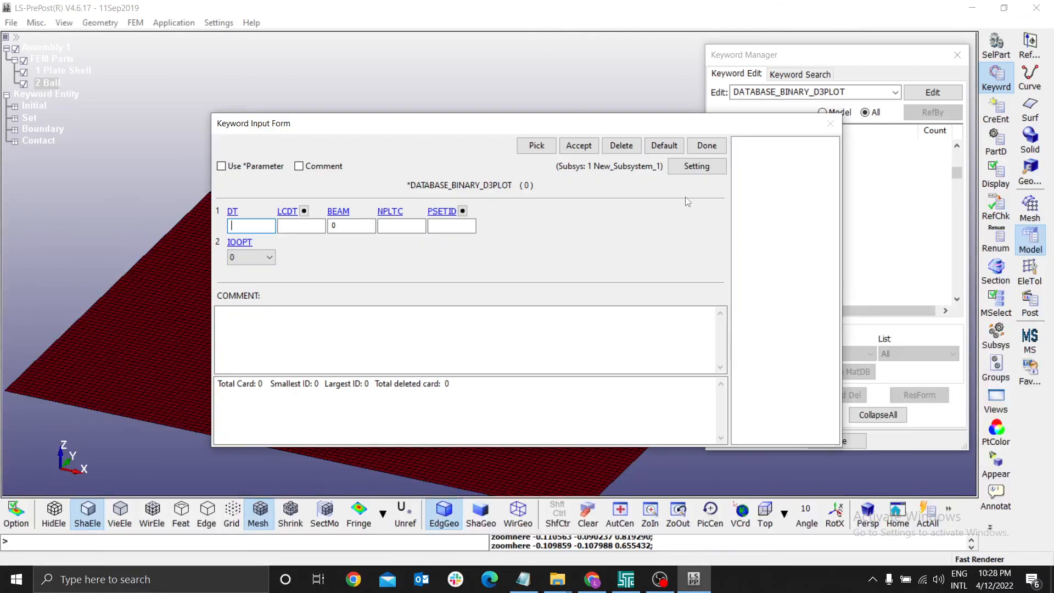
pyautogui.click(578, 146)
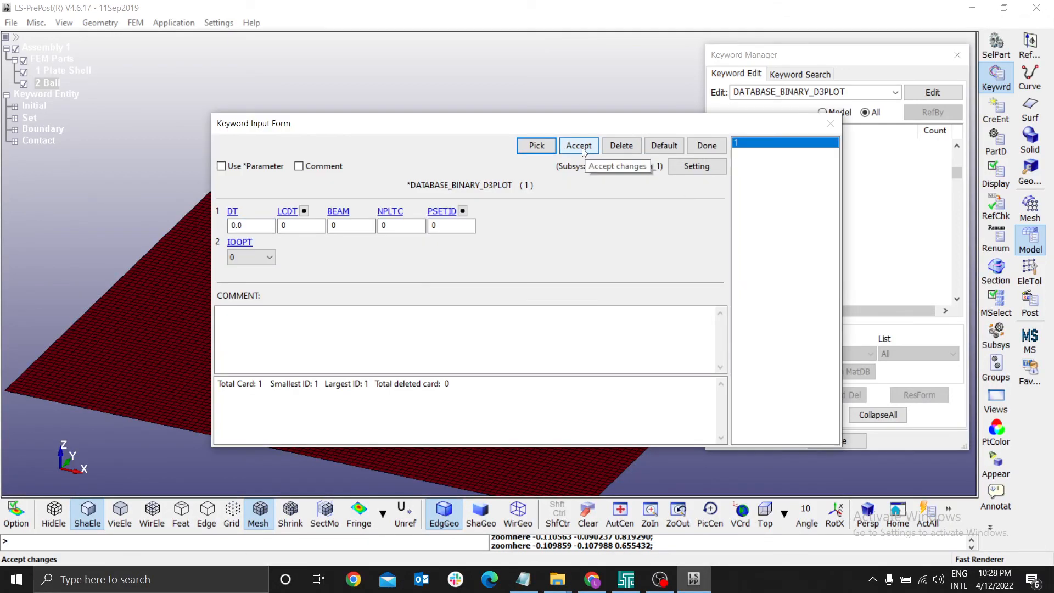
pyautogui.click(706, 145)
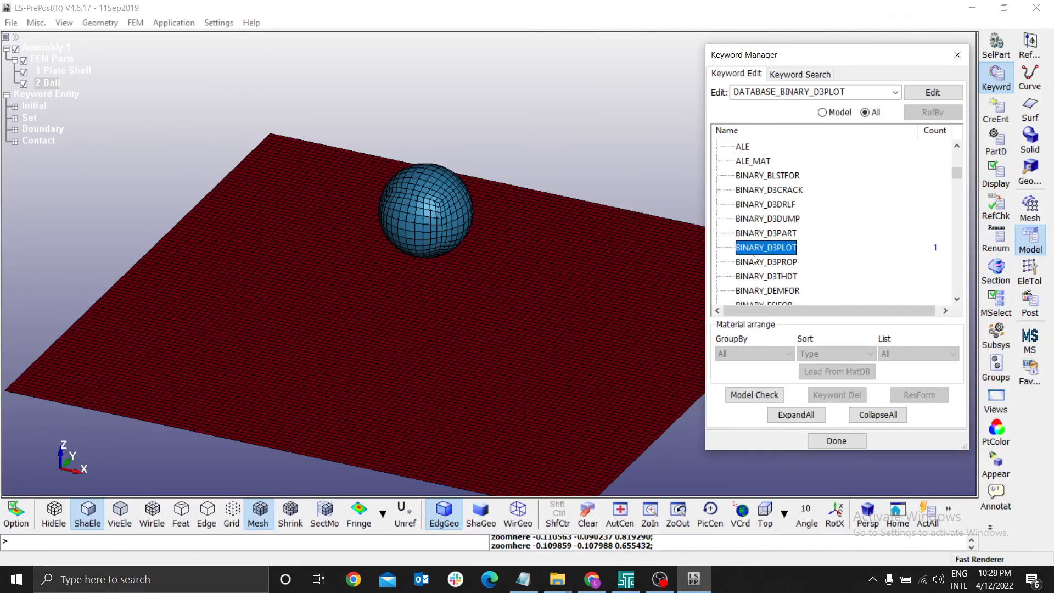
# Set the D3PLOT output interval DT to 0.1, accept, and close the Keyword Manager
pyautogui.click(932, 92)
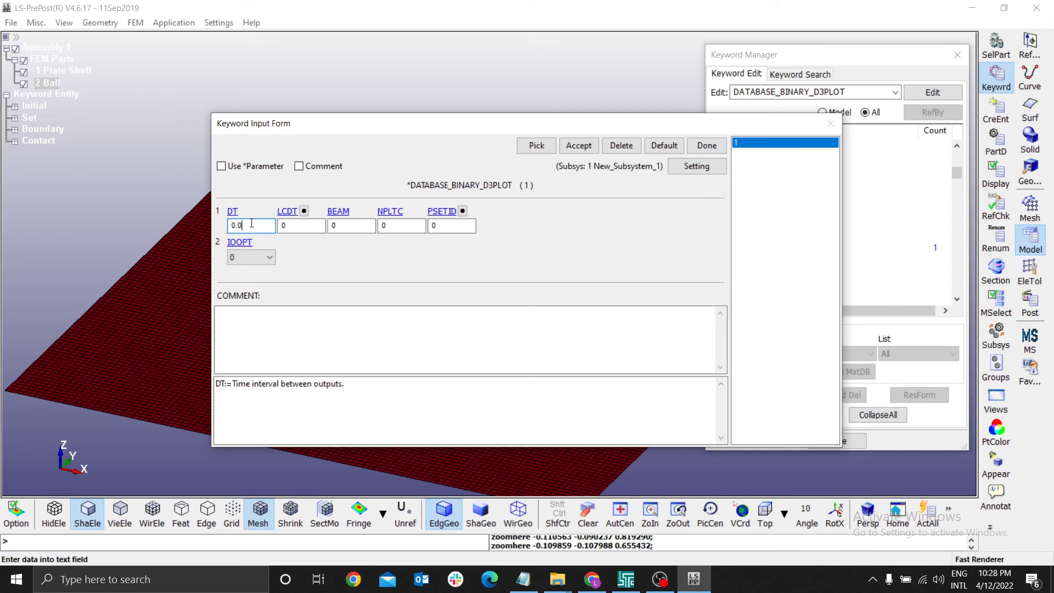
pyautogui.write('0.1')
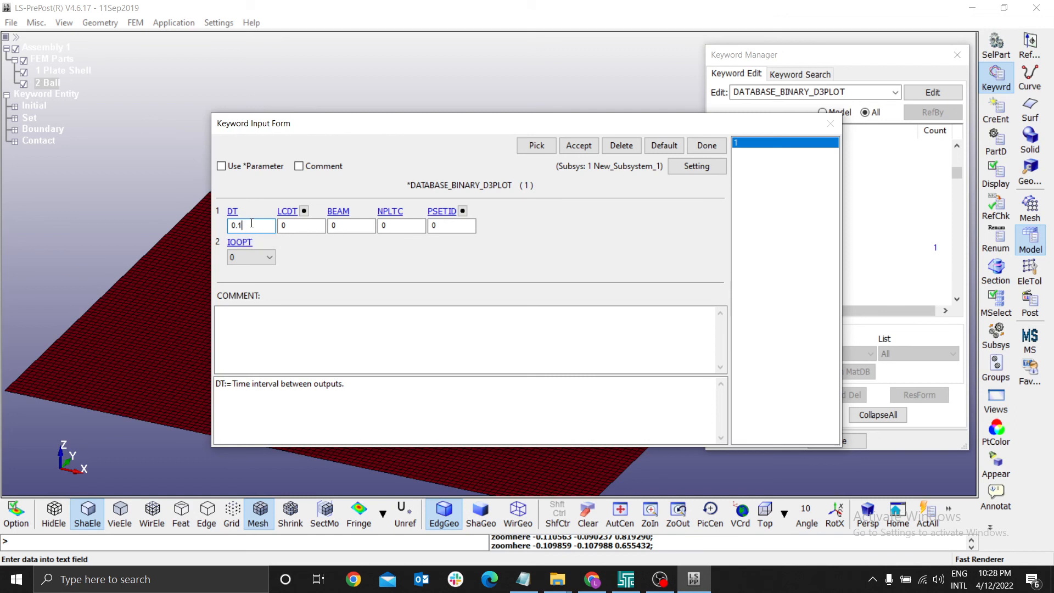
pyautogui.click(301, 225)
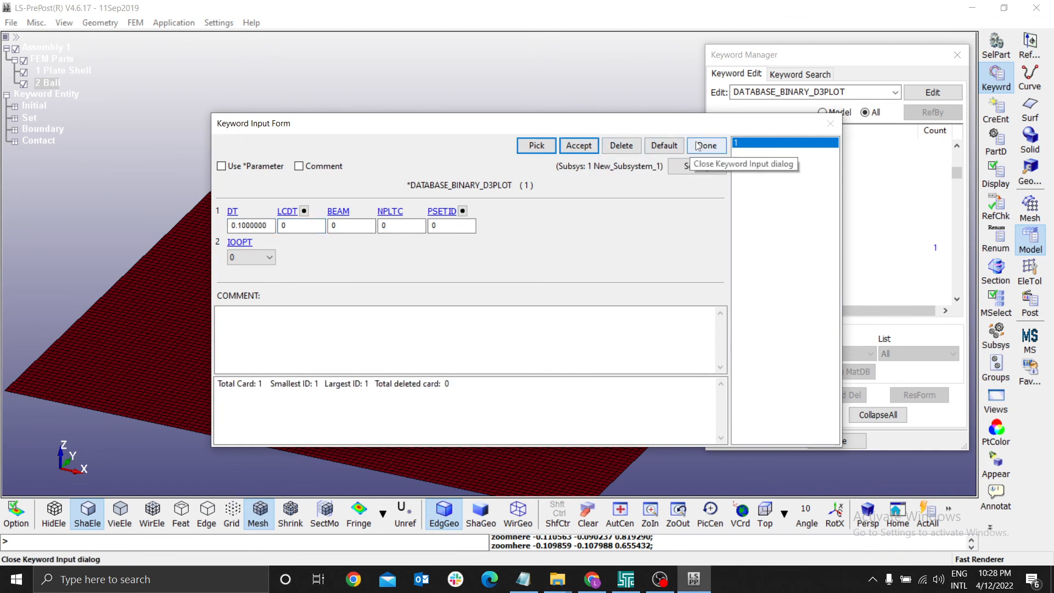
pyautogui.click(707, 144)
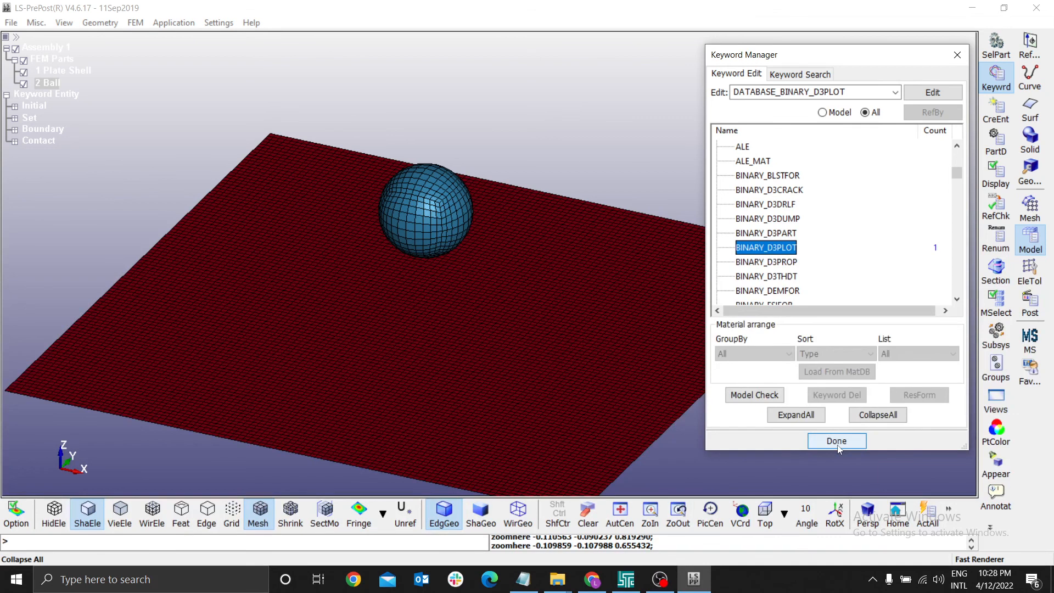
pyautogui.click(836, 441)
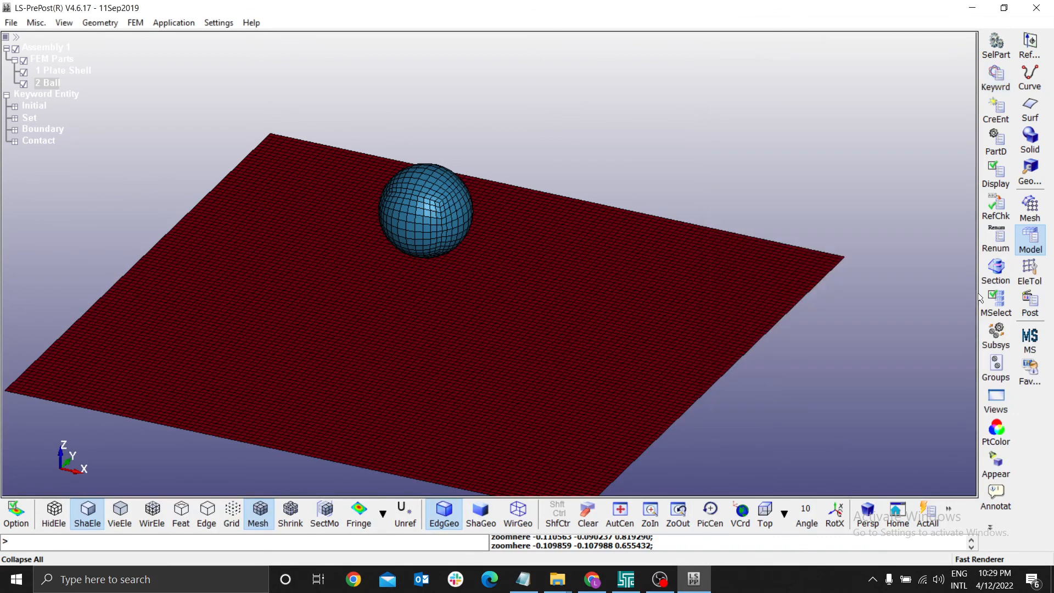